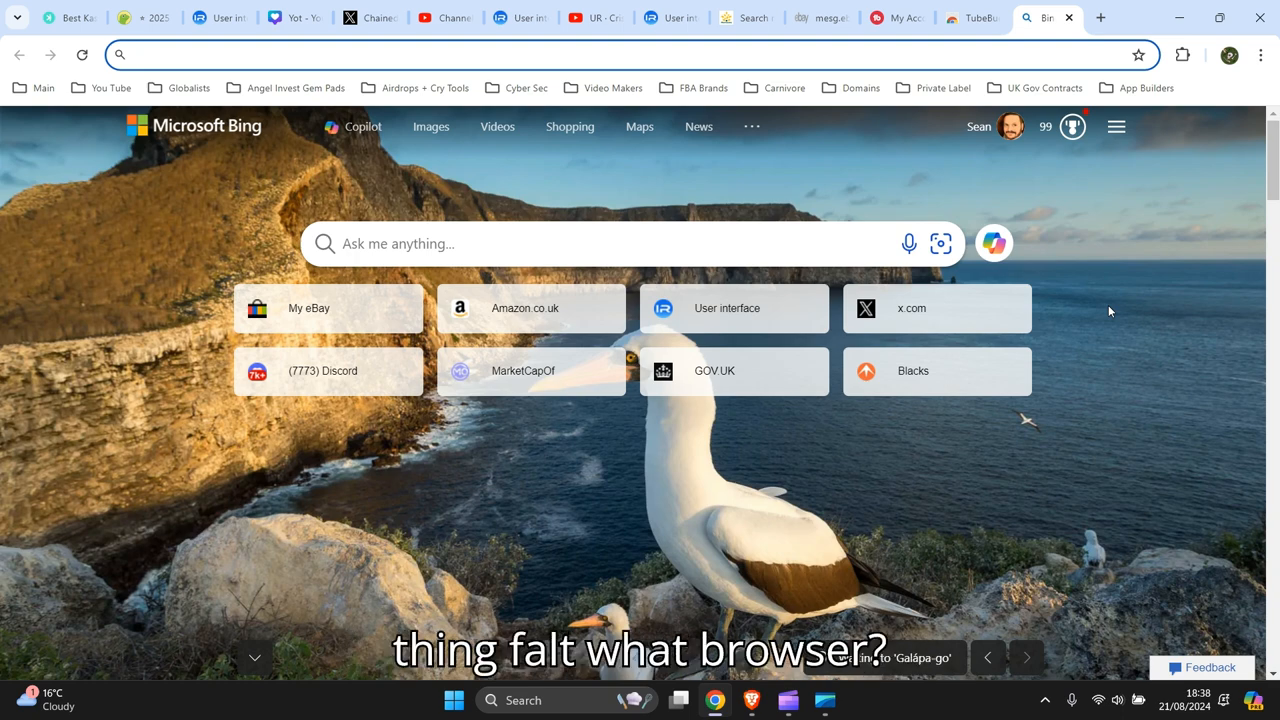
{"action": "mouse_move", "coordinate": [14, 144]}
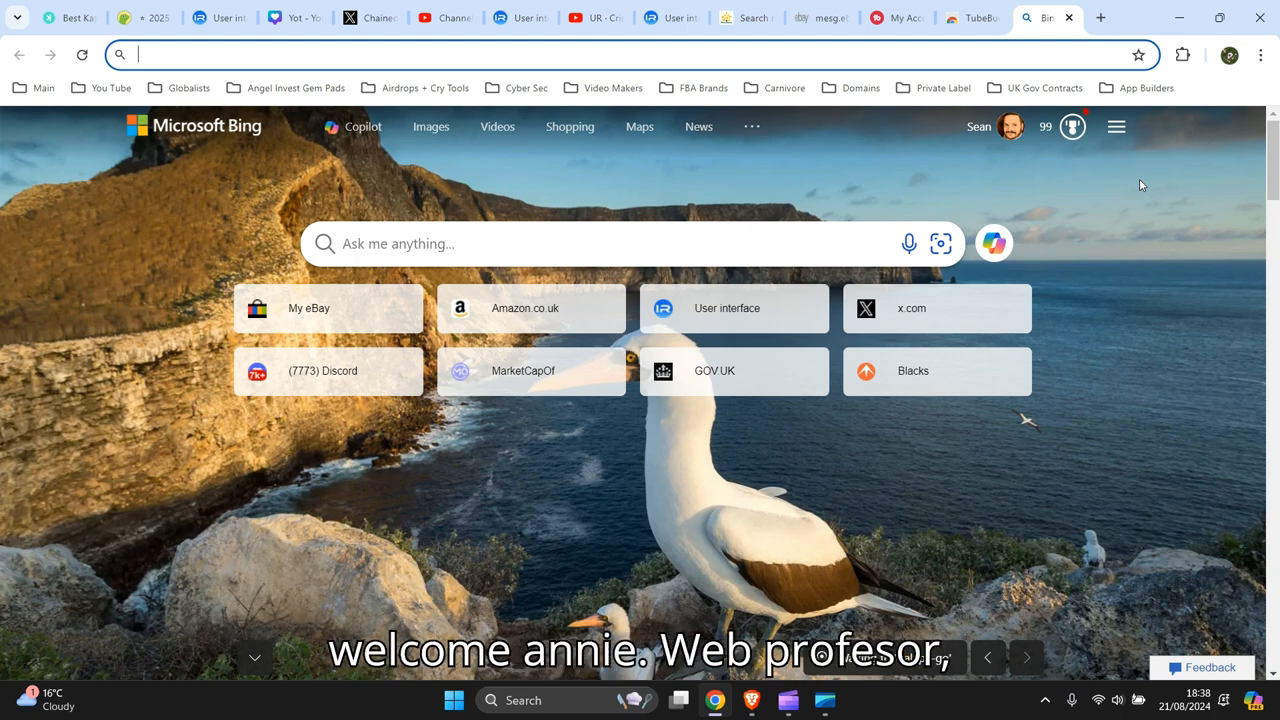
{"action": "mouse_move", "coordinate": [1144, 188]}
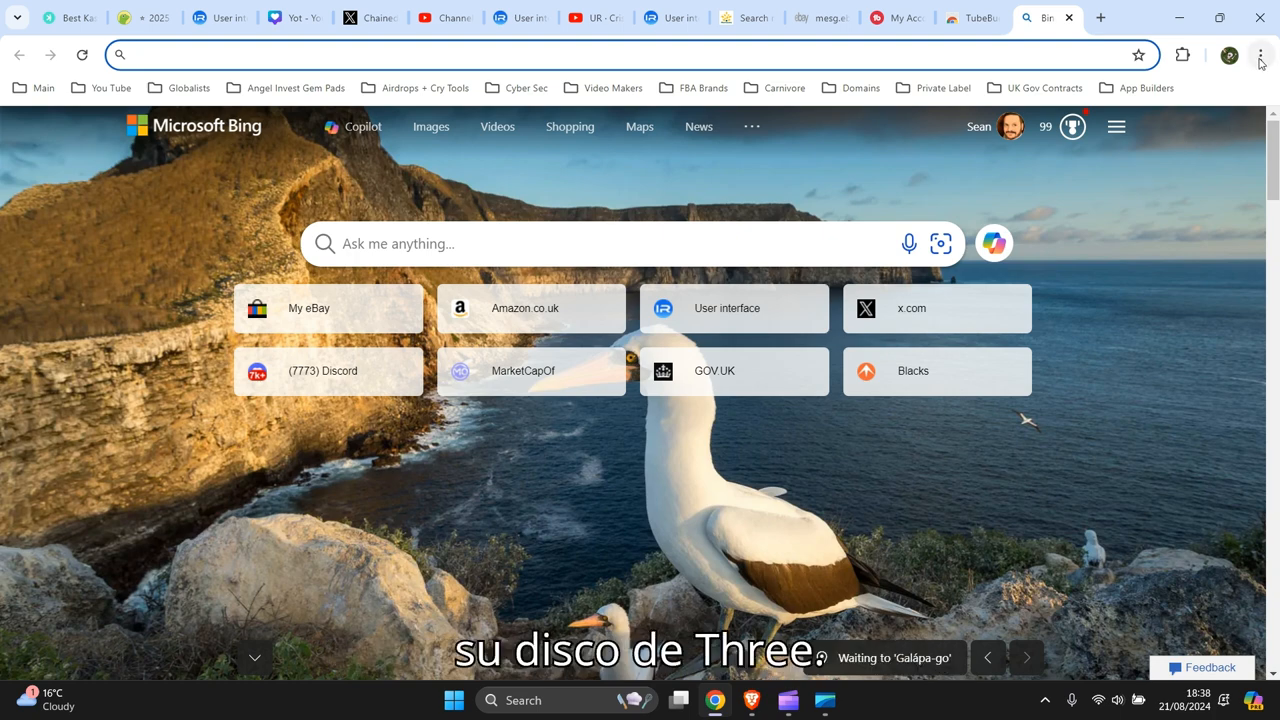
{"action": "mouse_move", "coordinate": [1260, 56]}
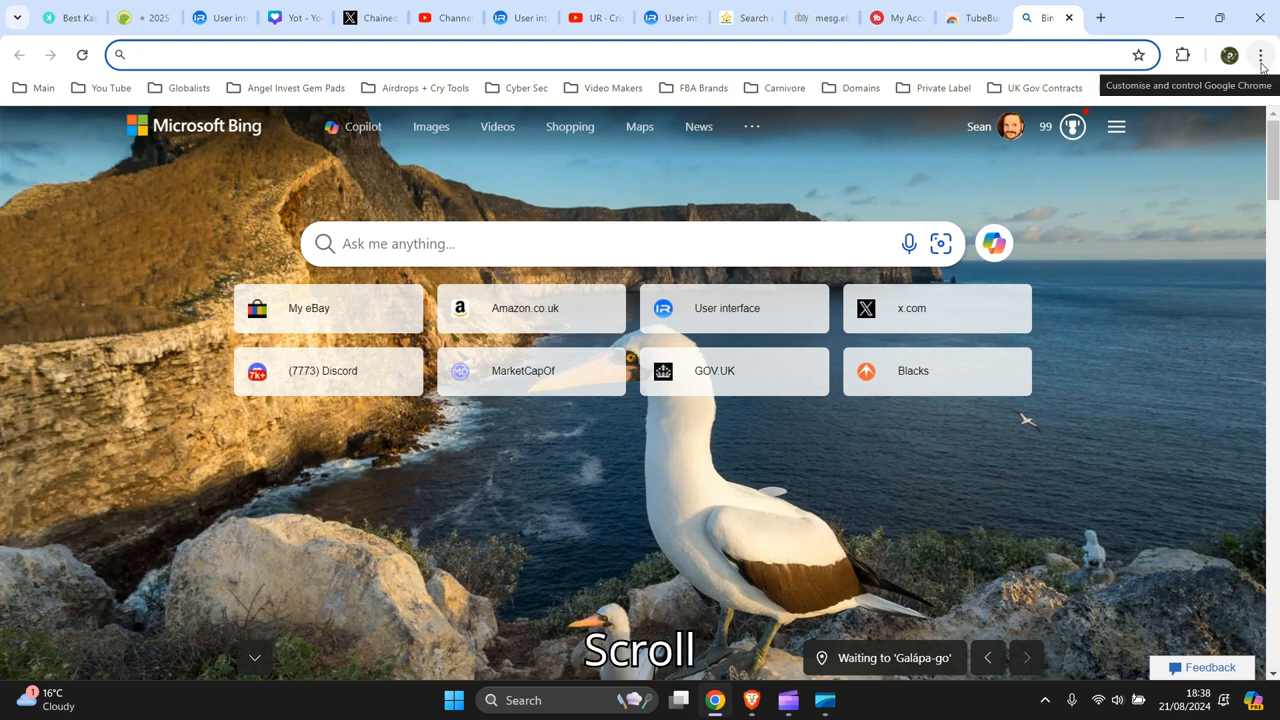
Reach Chrome's Default browser settings, confirming Chrome is already the default browser
{"action": "left_click", "coordinate": [1260, 56]}
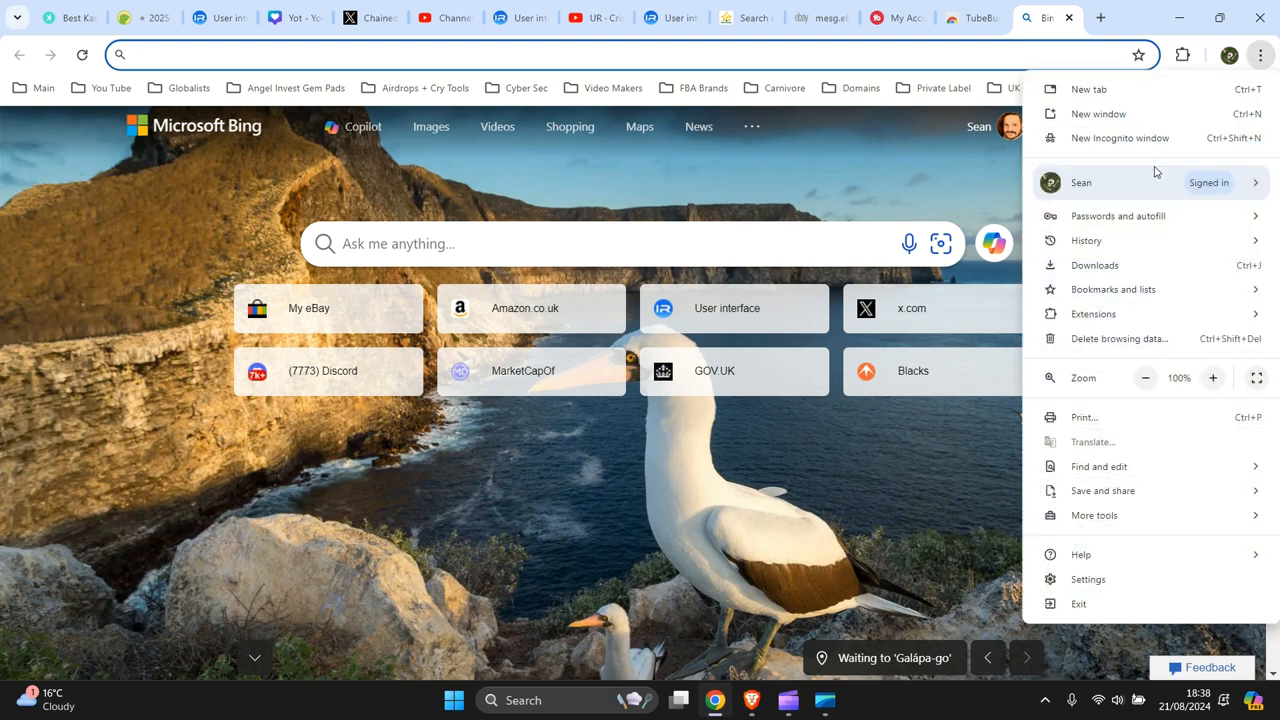
{"action": "left_click", "coordinate": [1088, 580]}
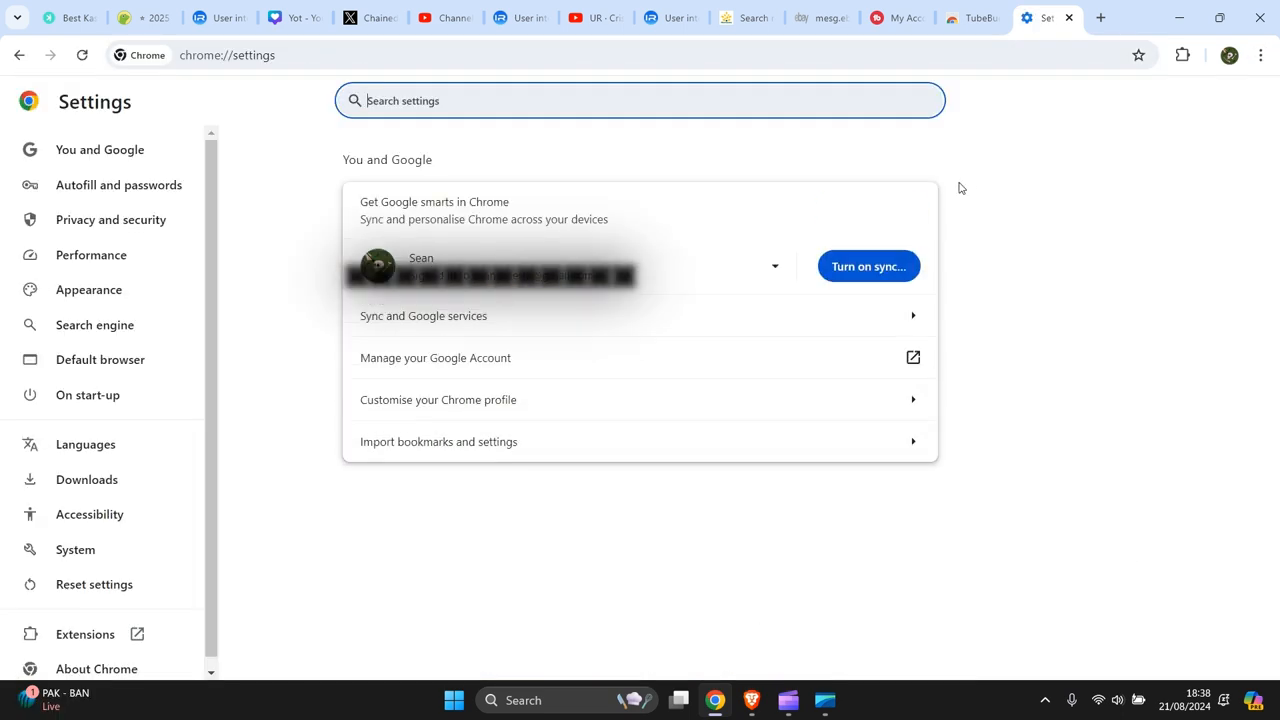
{"action": "mouse_move", "coordinate": [94, 324]}
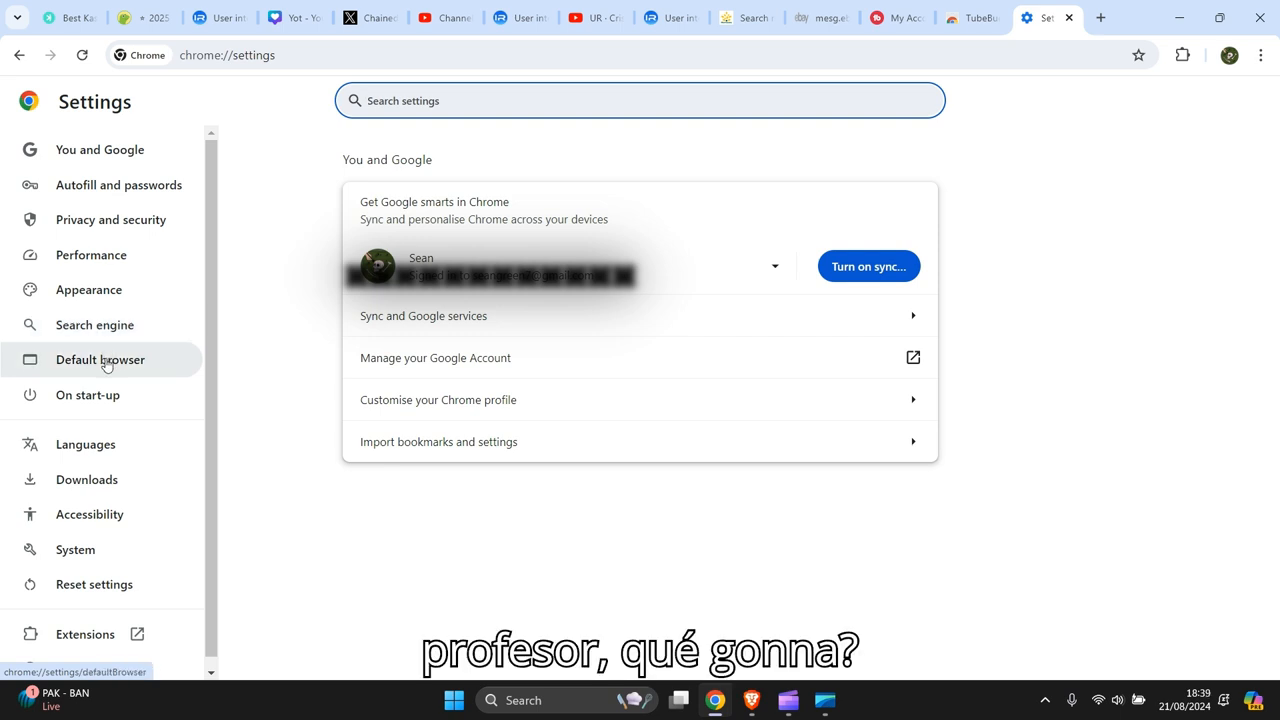
{"action": "left_click", "coordinate": [100, 360]}
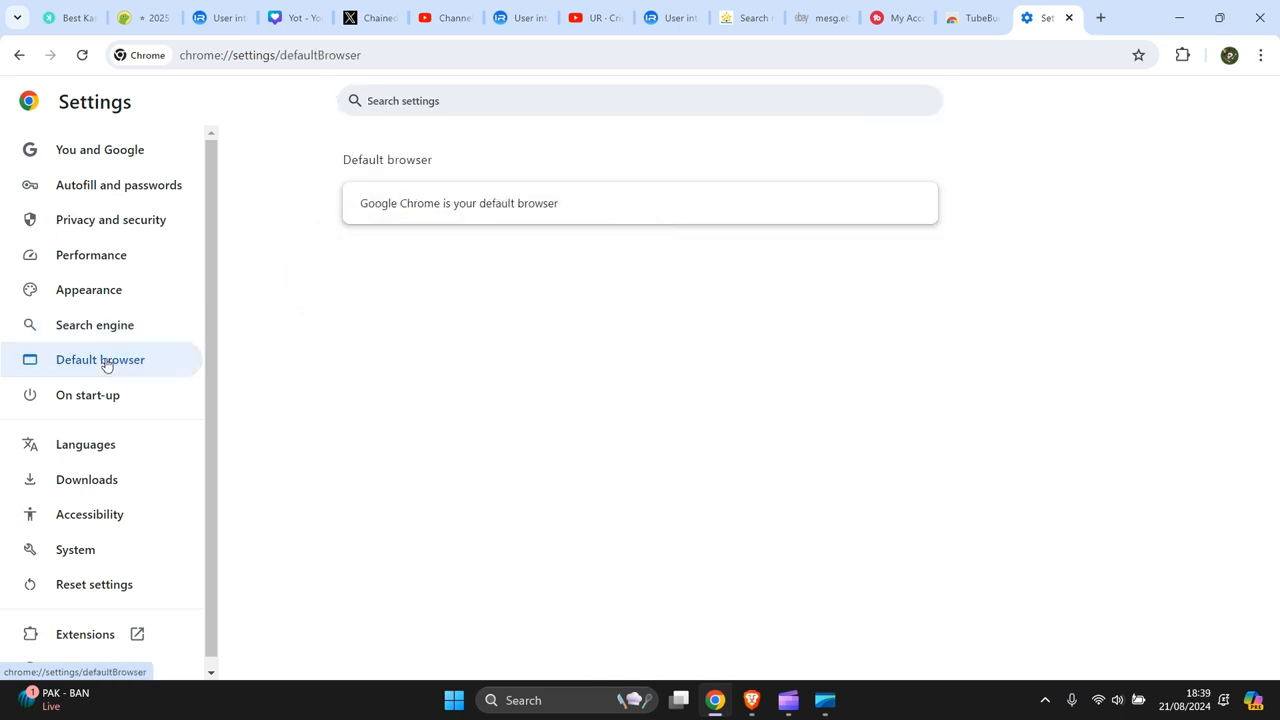
Set Google as Chrome's default search engine, replacing Microsoft Bing
{"action": "left_click", "coordinate": [94, 324]}
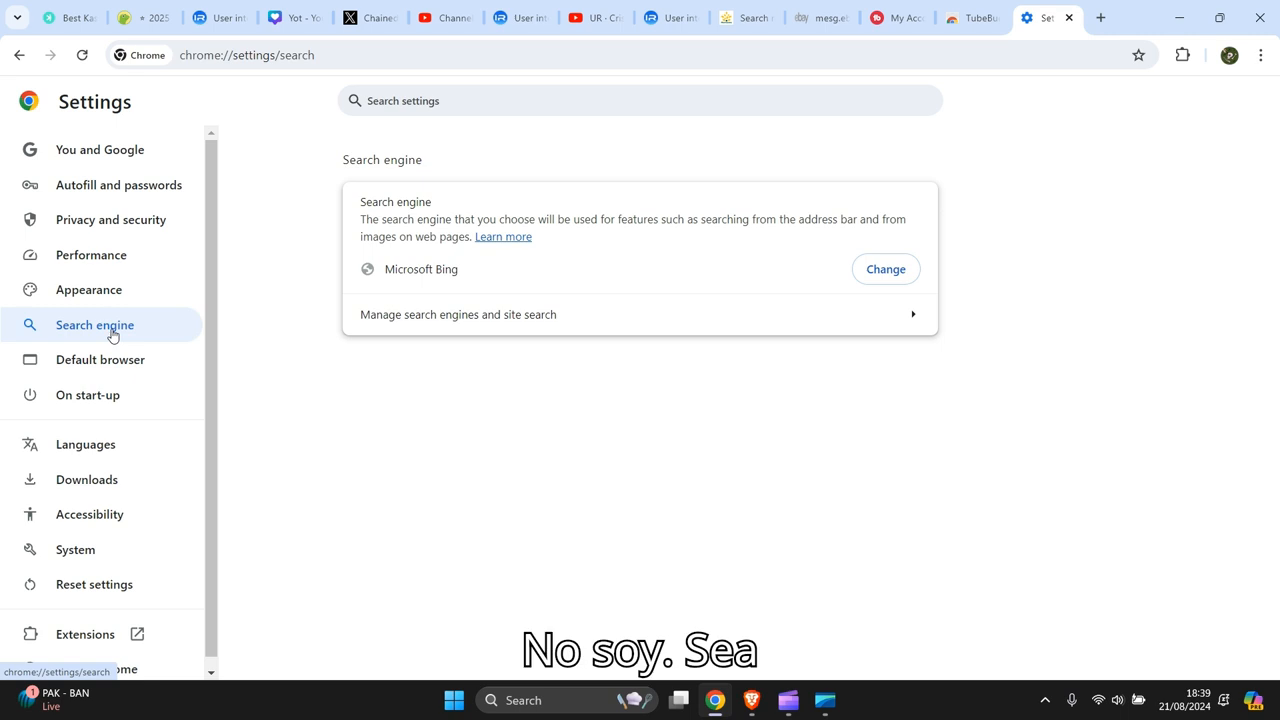
{"action": "mouse_move", "coordinate": [108, 336]}
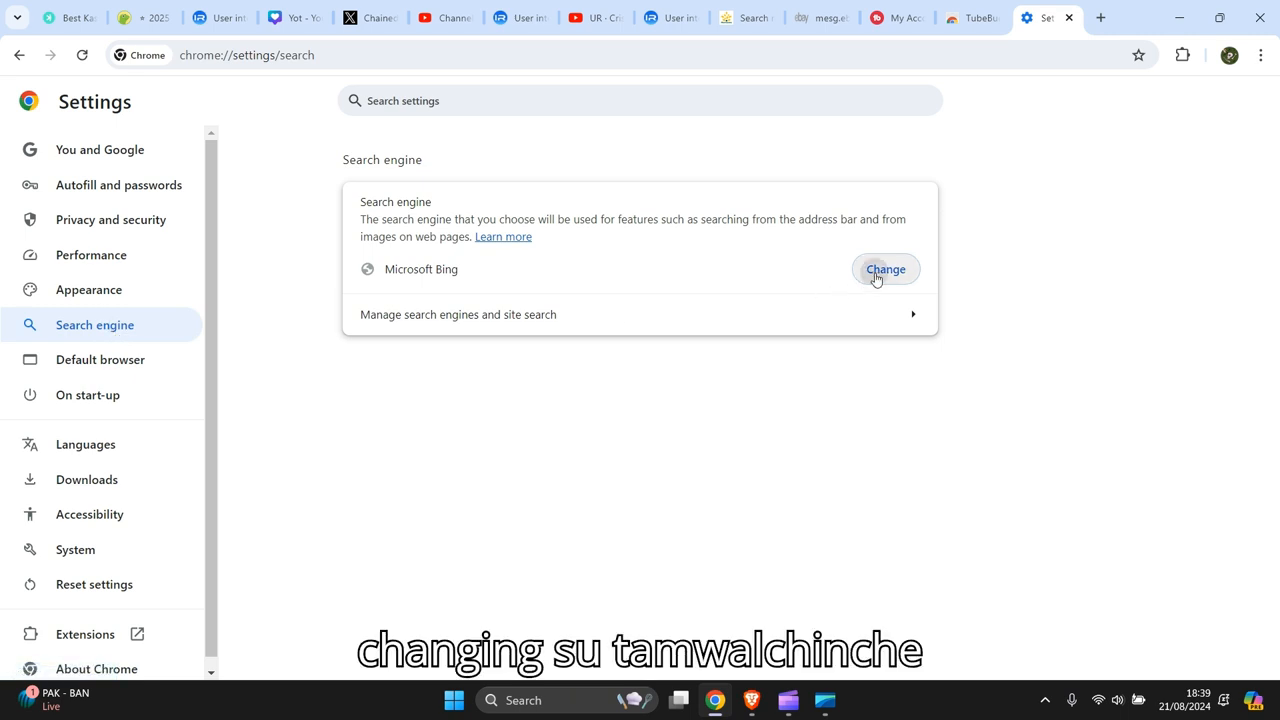
{"action": "left_click", "coordinate": [884, 268]}
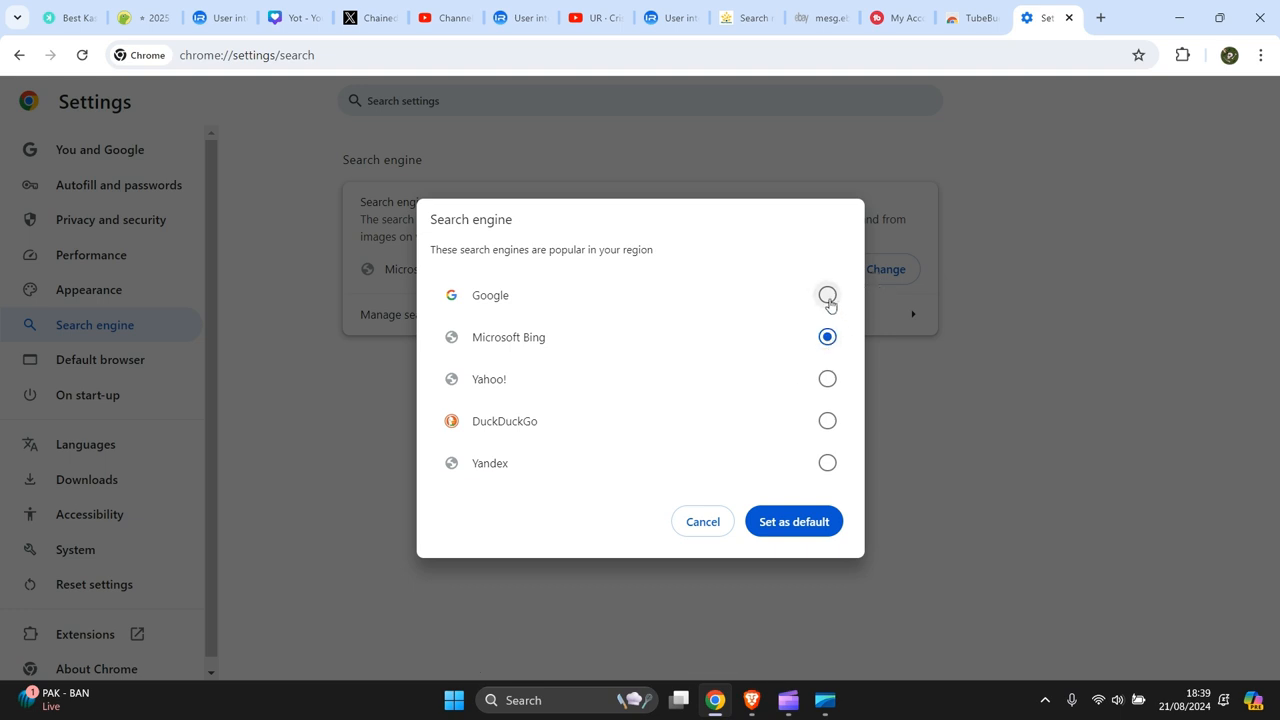
{"action": "left_click", "coordinate": [828, 296]}
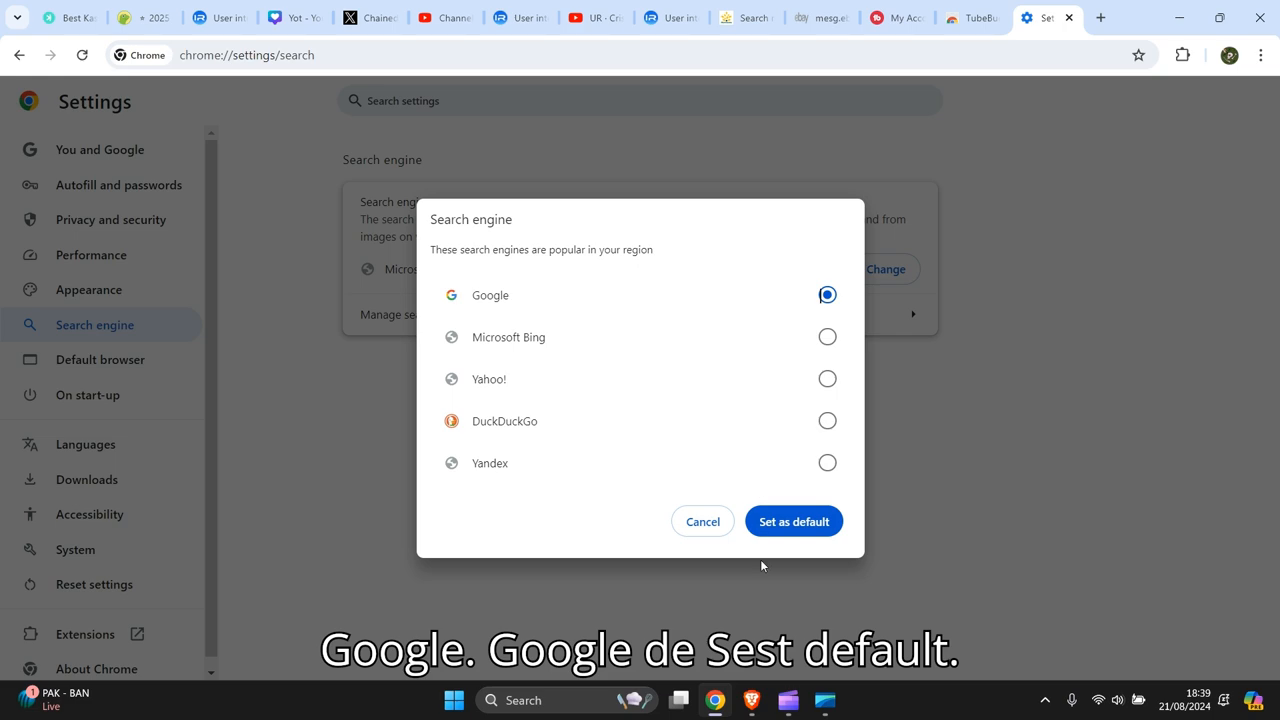
{"action": "left_click", "coordinate": [792, 520]}
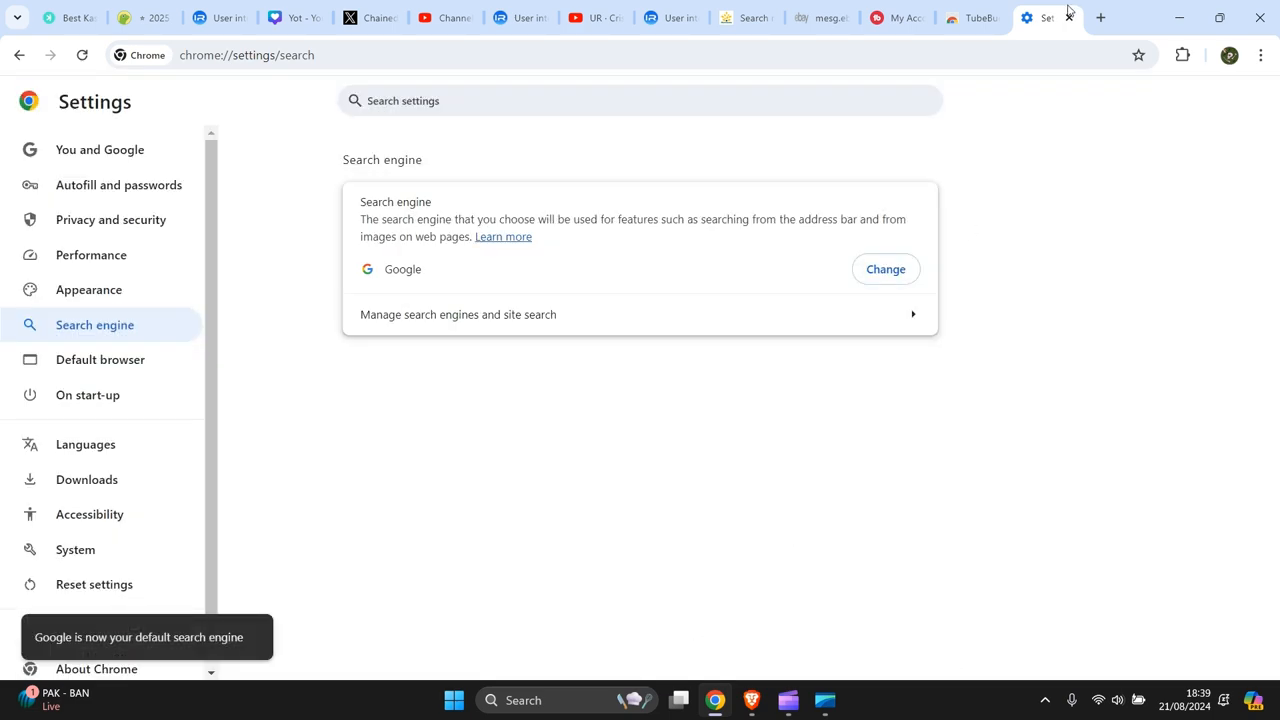
Start a new tab that now shows the Google homepage instead of Bing
{"action": "left_click", "coordinate": [1100, 16]}
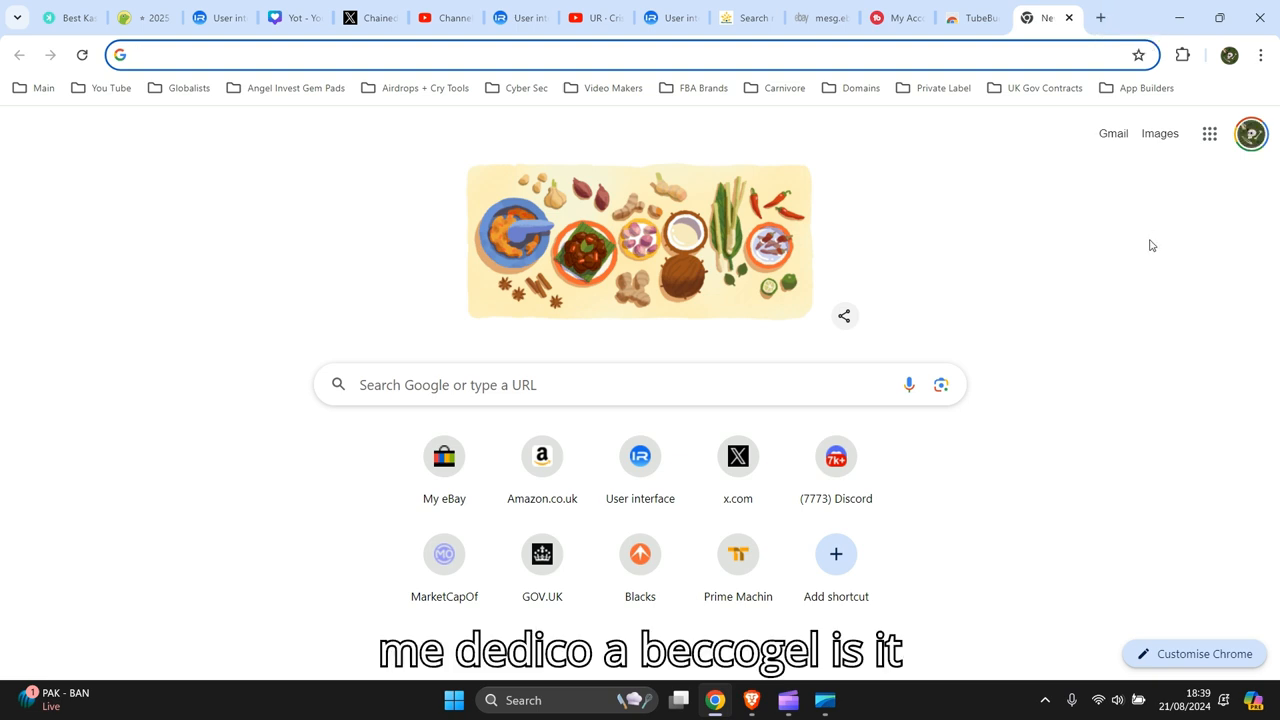
{"action": "mouse_move", "coordinate": [1096, 242]}
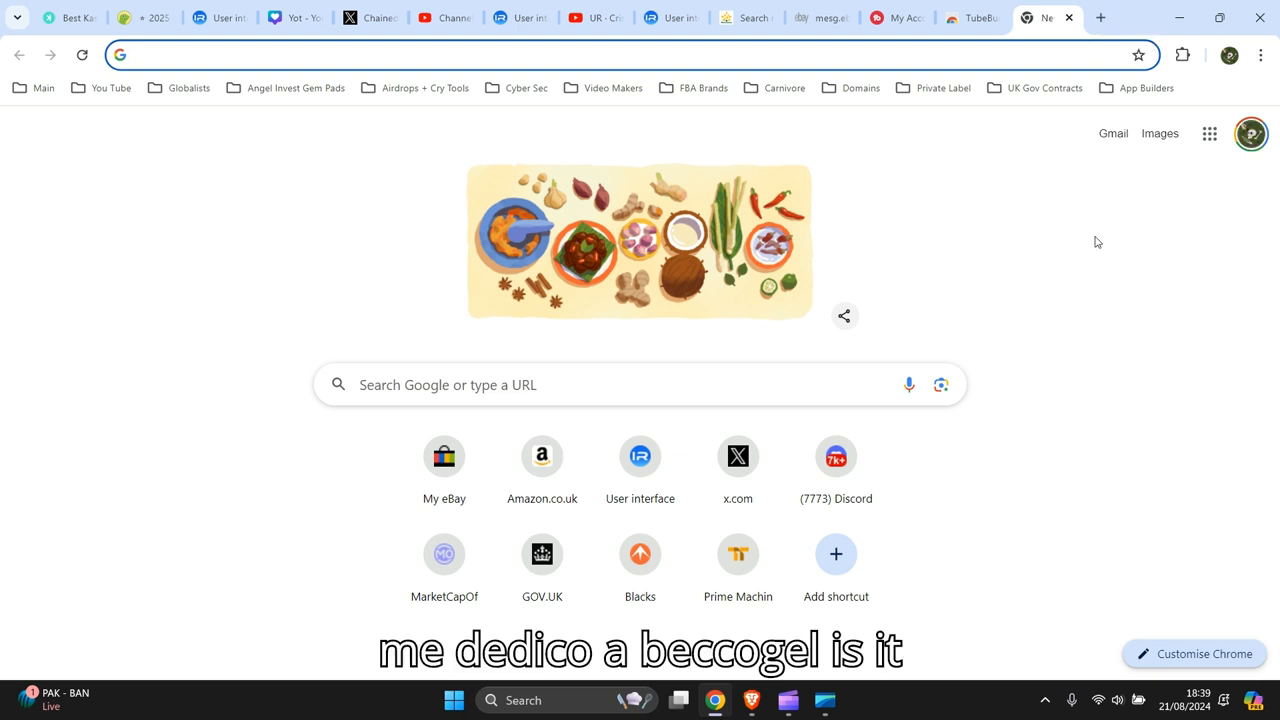